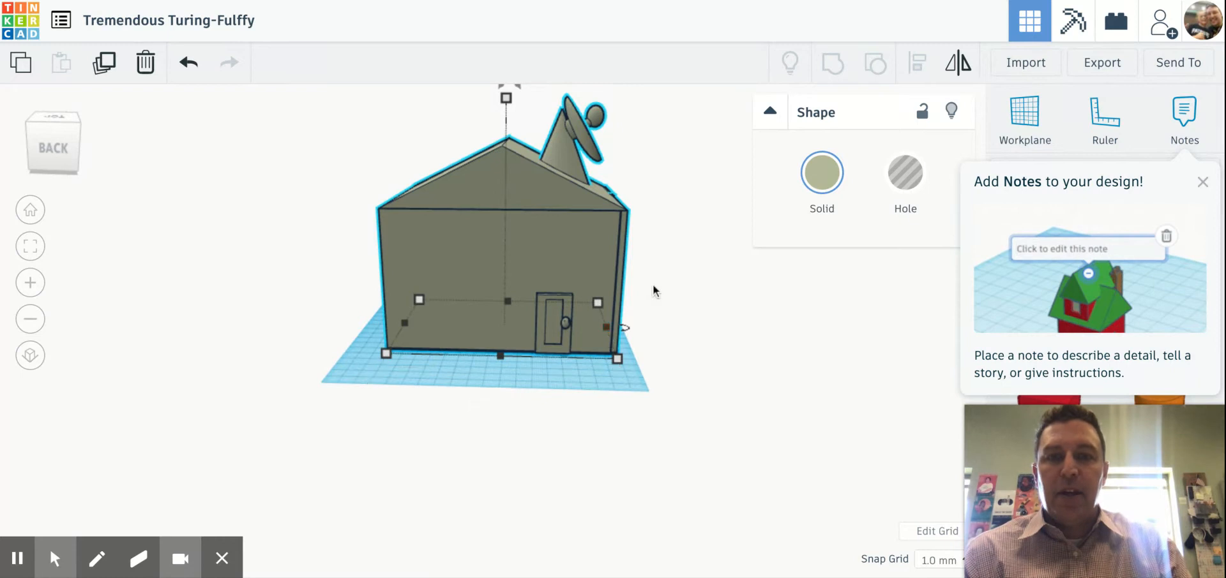
# - Zoom through the habitat wall to reveal the interior furniture and arcade cabinet
pyautogui.write('Hello World!')
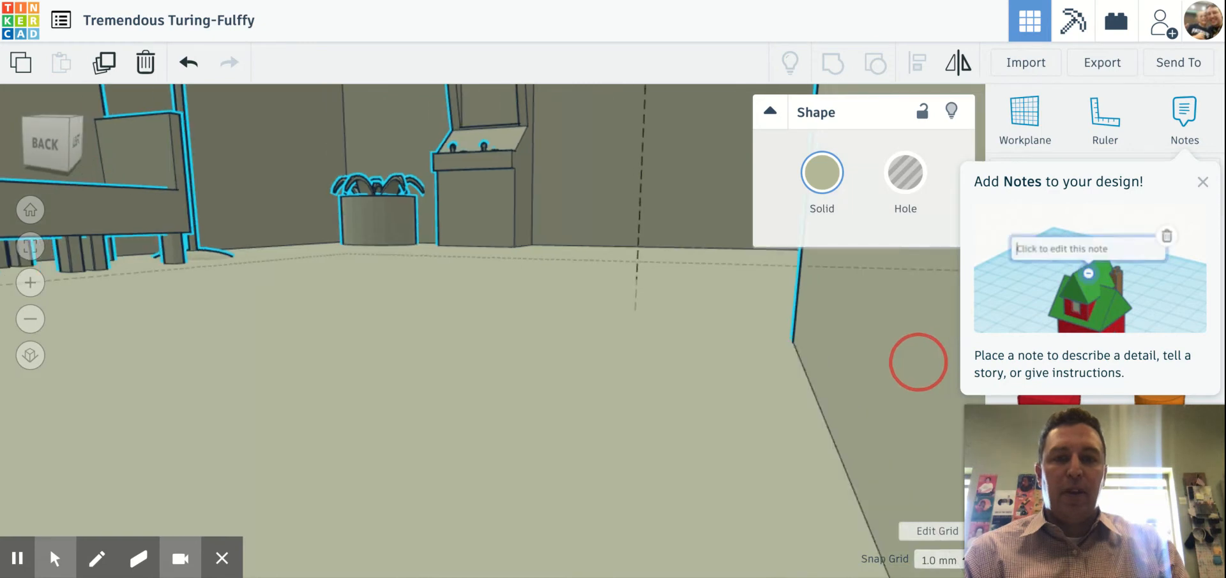
# - Move the camera back outside to the house's front corner with closed walls and roof
pyautogui.write('Hello Wo')
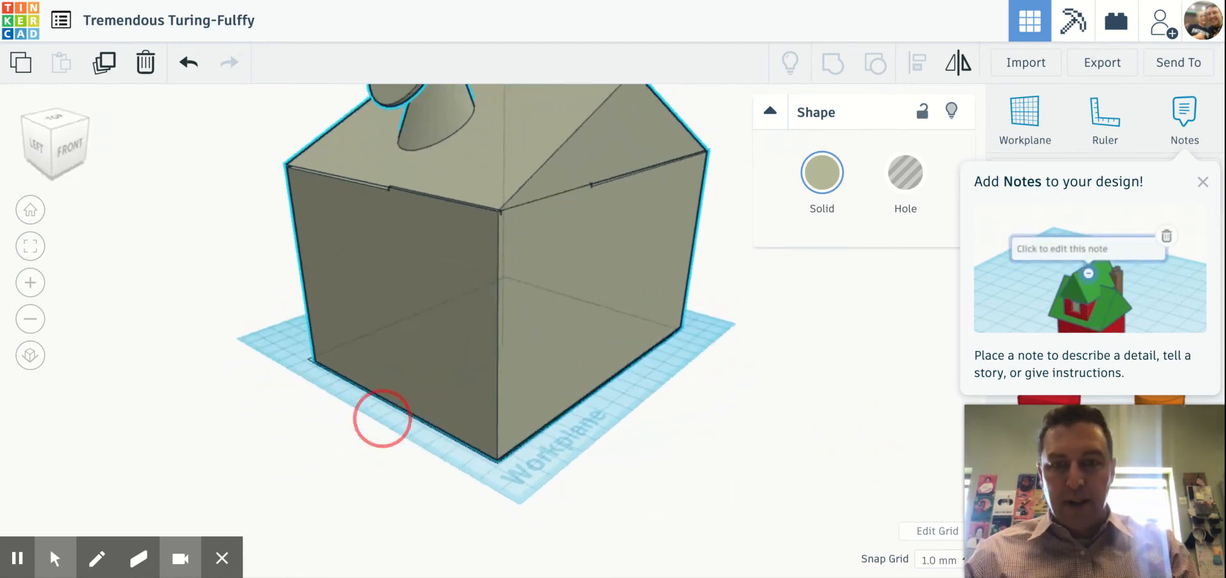
# - Orbit and pull back so the whole house with door, roof and dish fits the view
pyautogui.moveTo(384, 423); pyautogui.dragTo(759, 476)
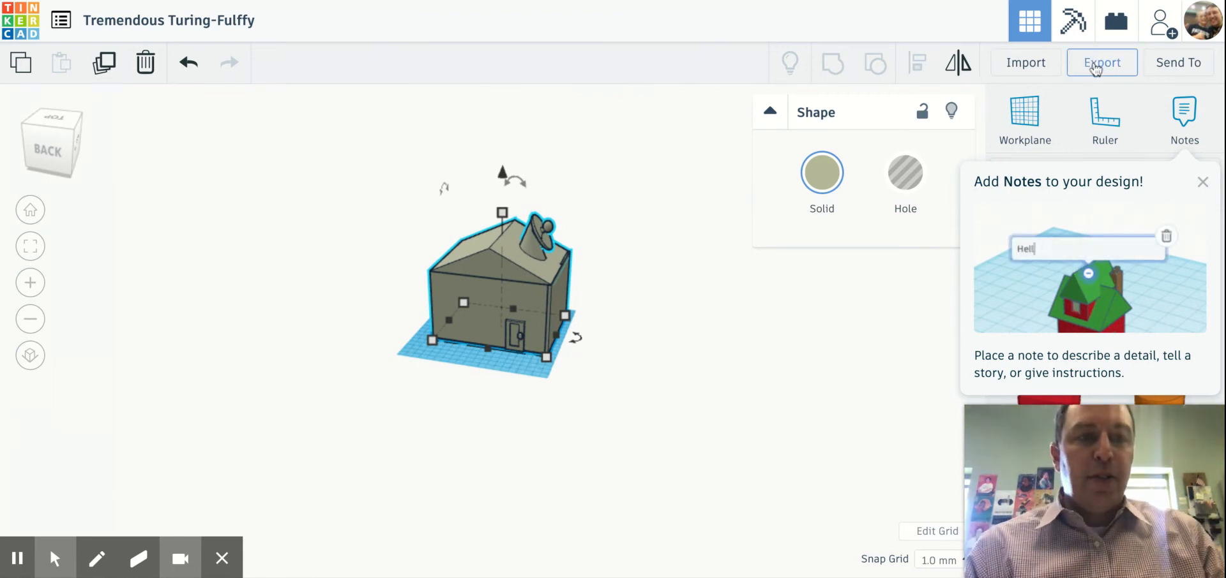
pyautogui.click(1101, 63)
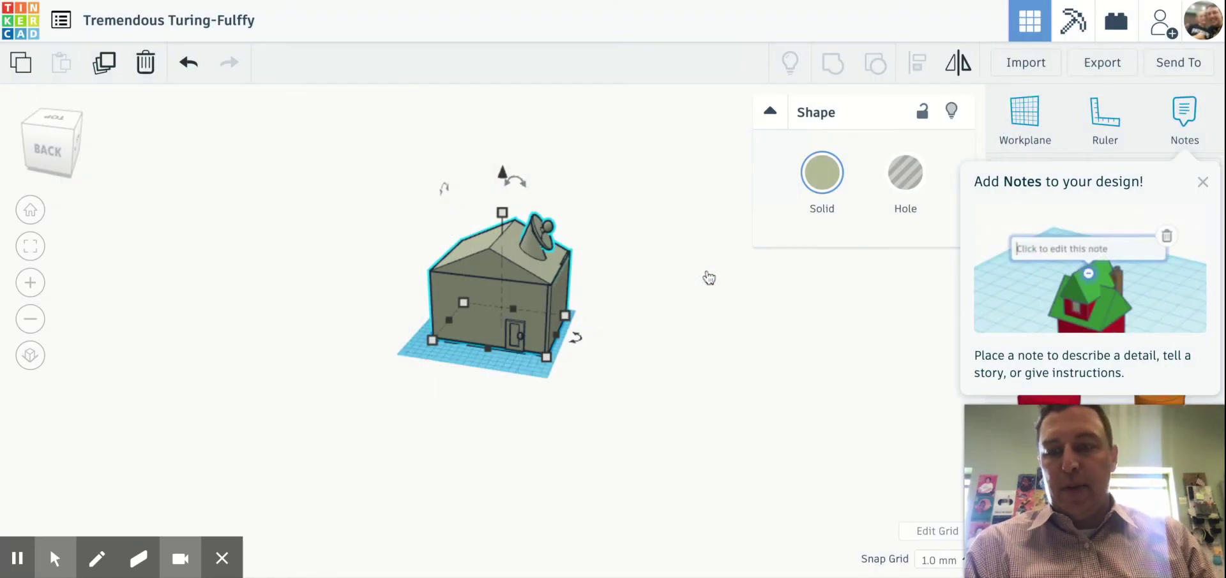
pyautogui.write('Hello W')
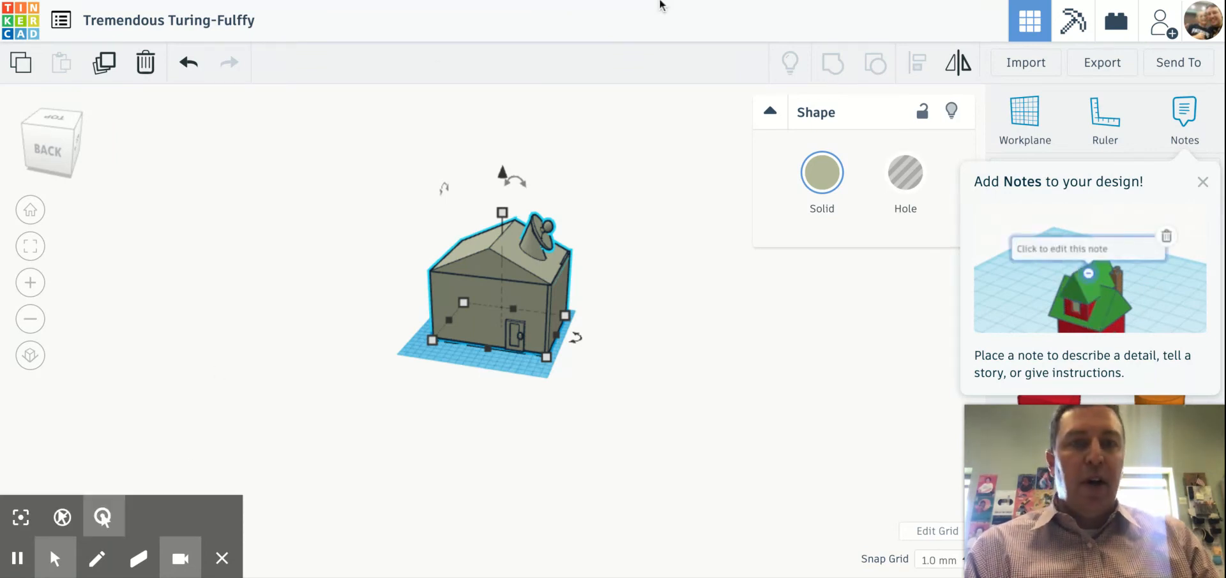
pyautogui.write('Hello World')
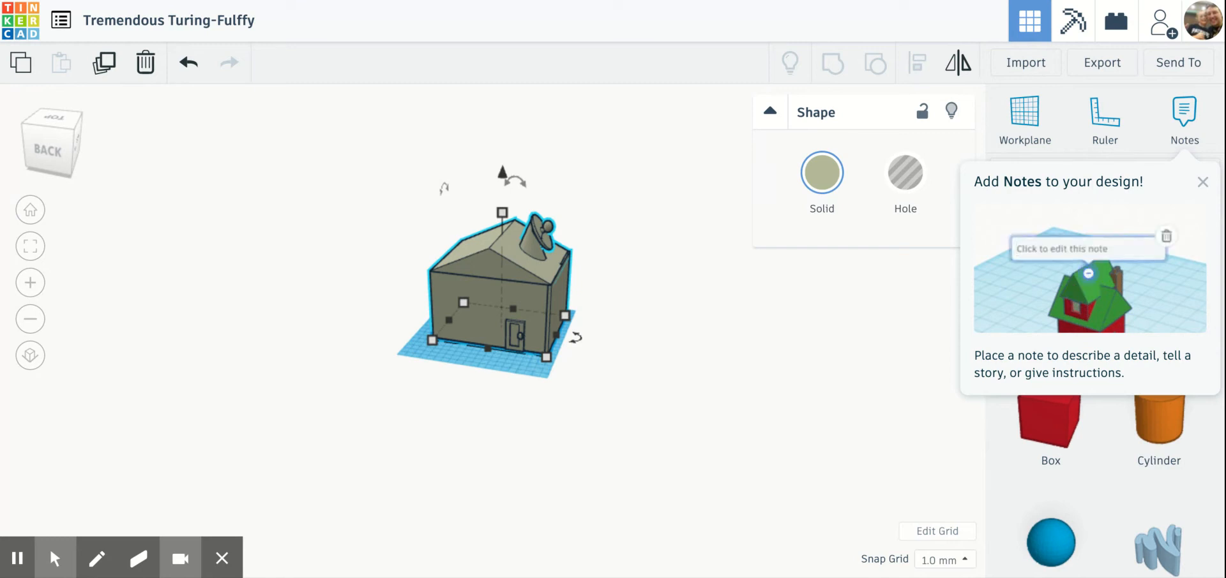
pyautogui.write('Hello World!')
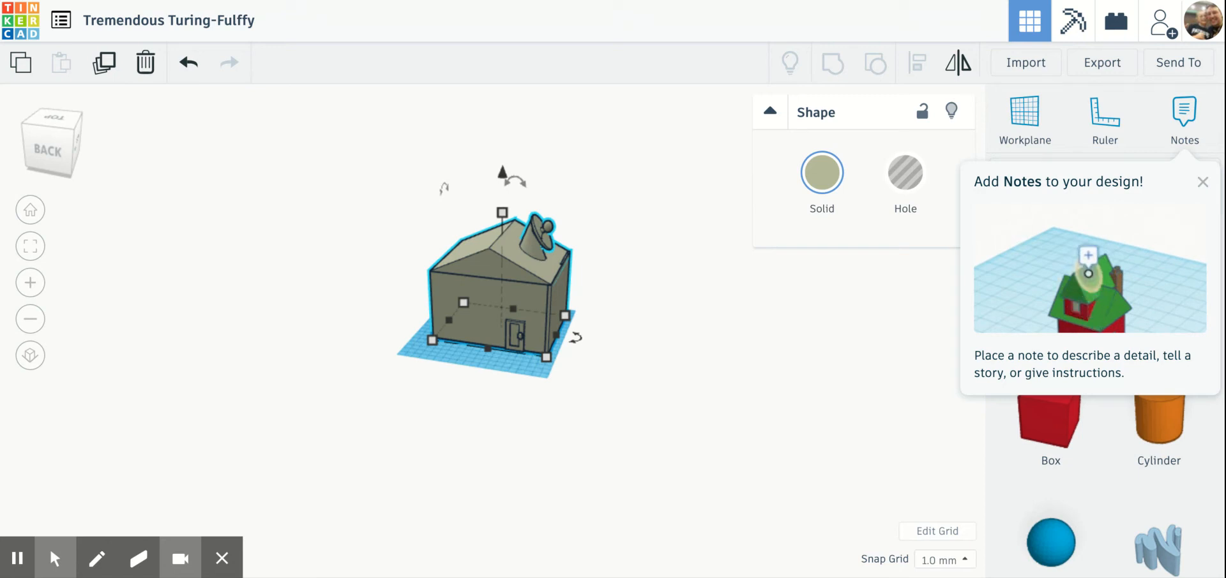
pyautogui.write('Hell')
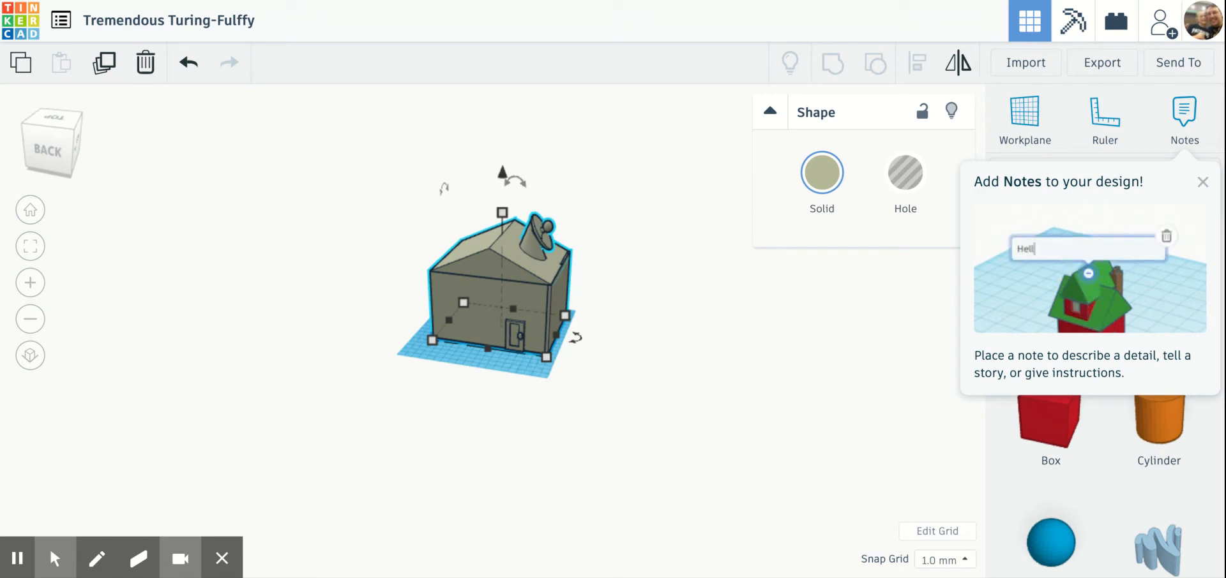
pyautogui.write('o World!')
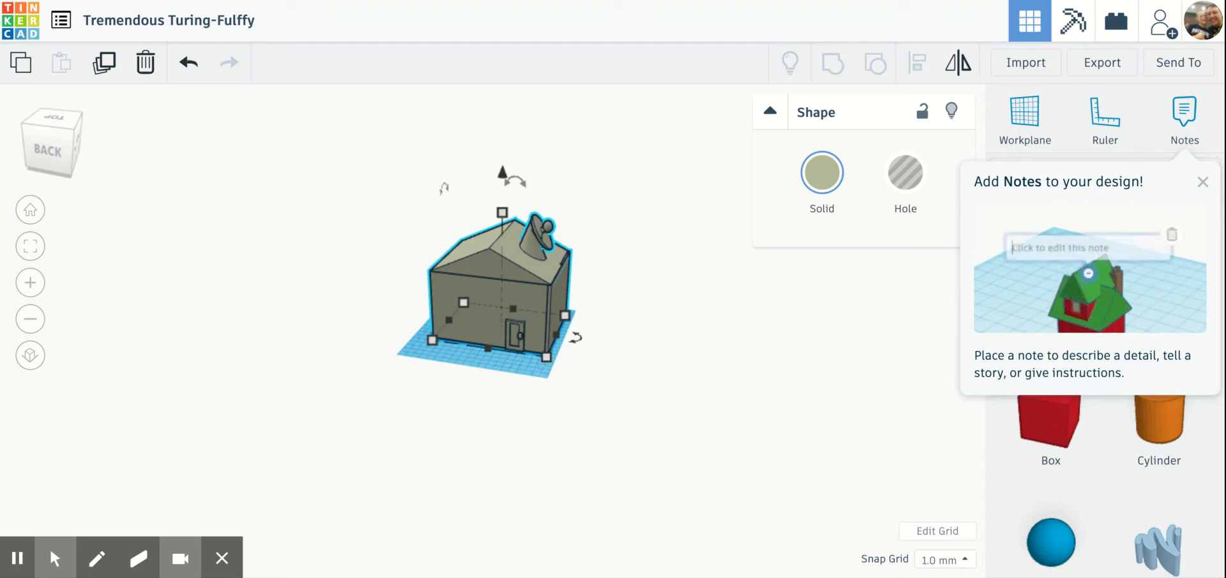
pyautogui.write('Hello Wo')
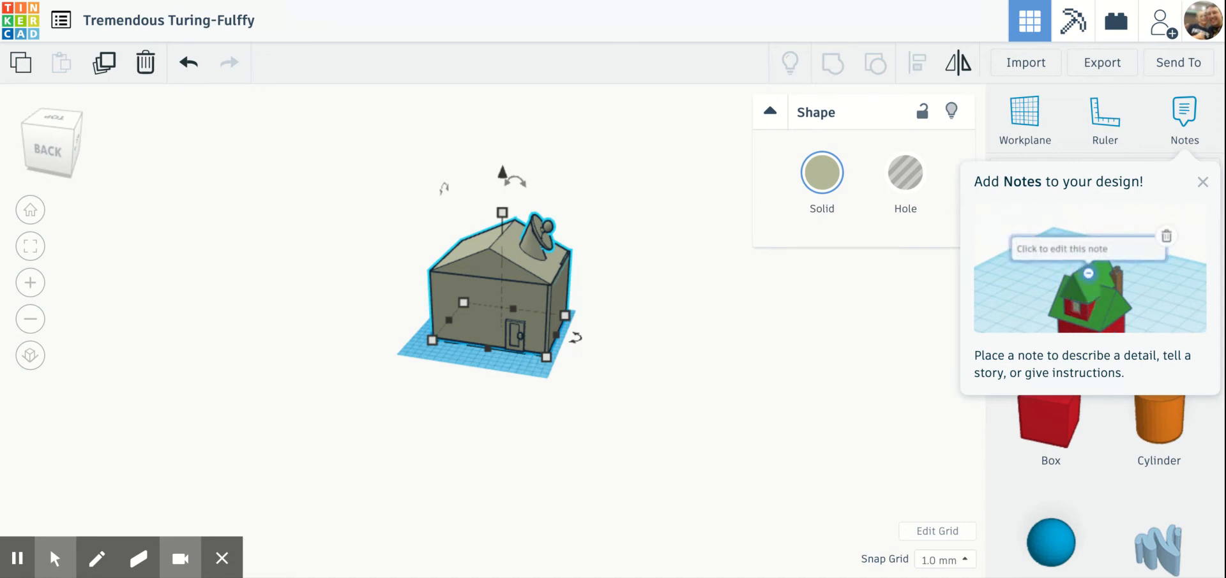
pyautogui.write('Hello World')
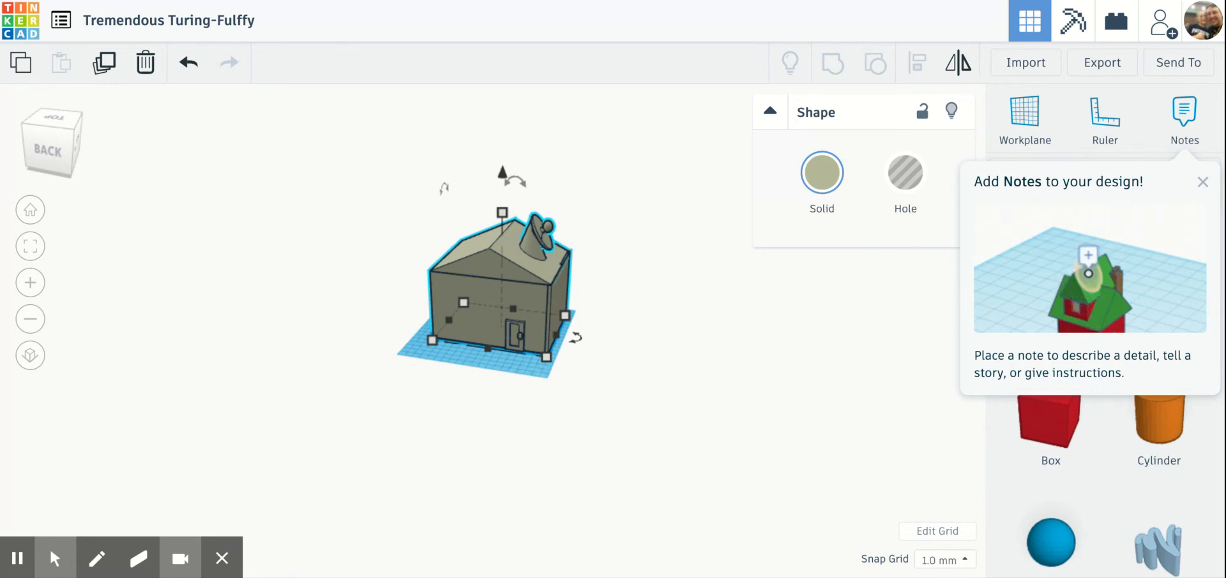
pyautogui.click(1088, 256)
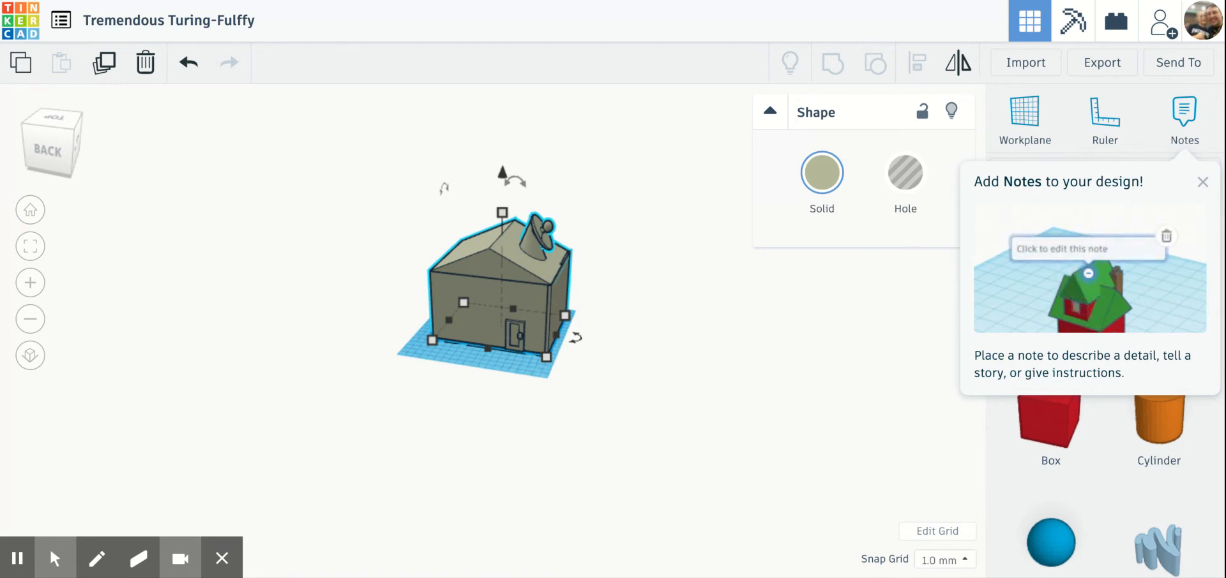
pyautogui.write('Hello World!')
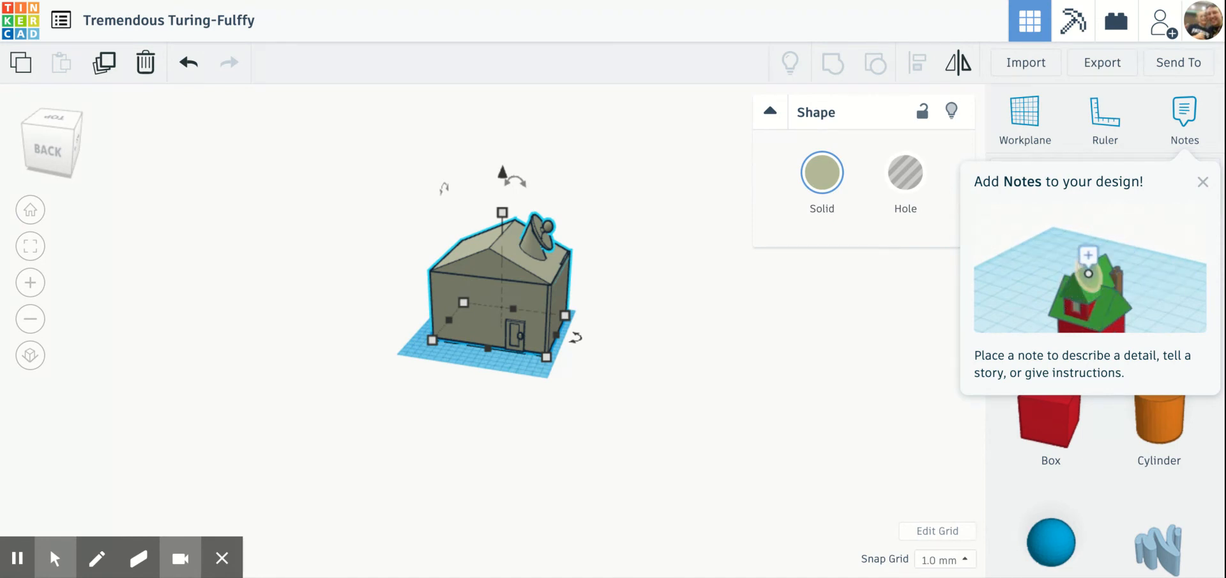
pyautogui.write('Hell')
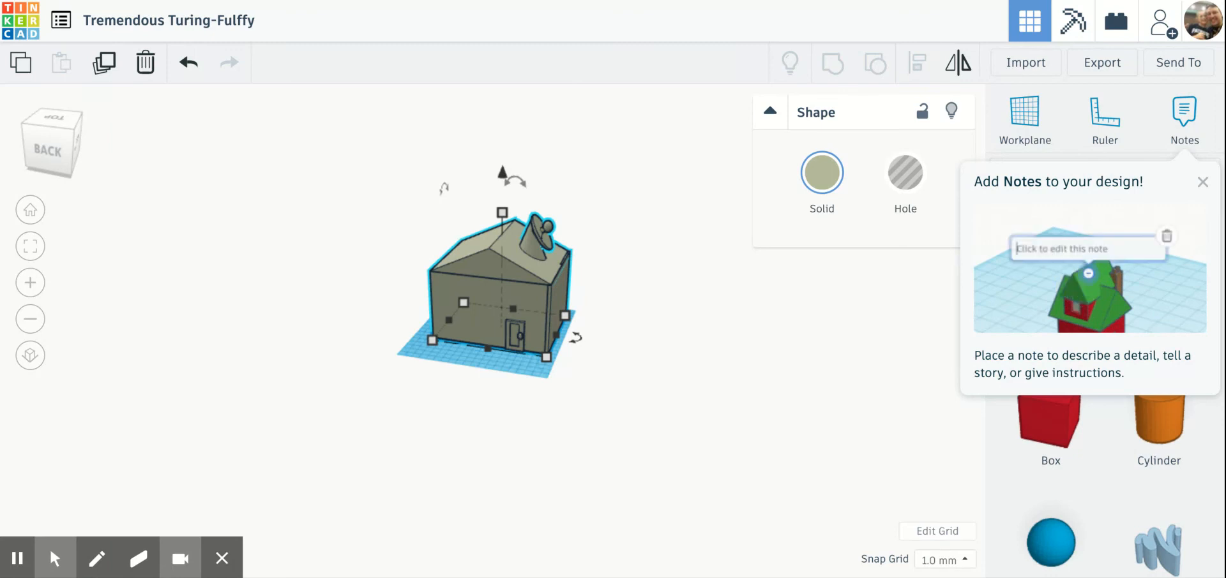
pyautogui.write('Hello Wo')
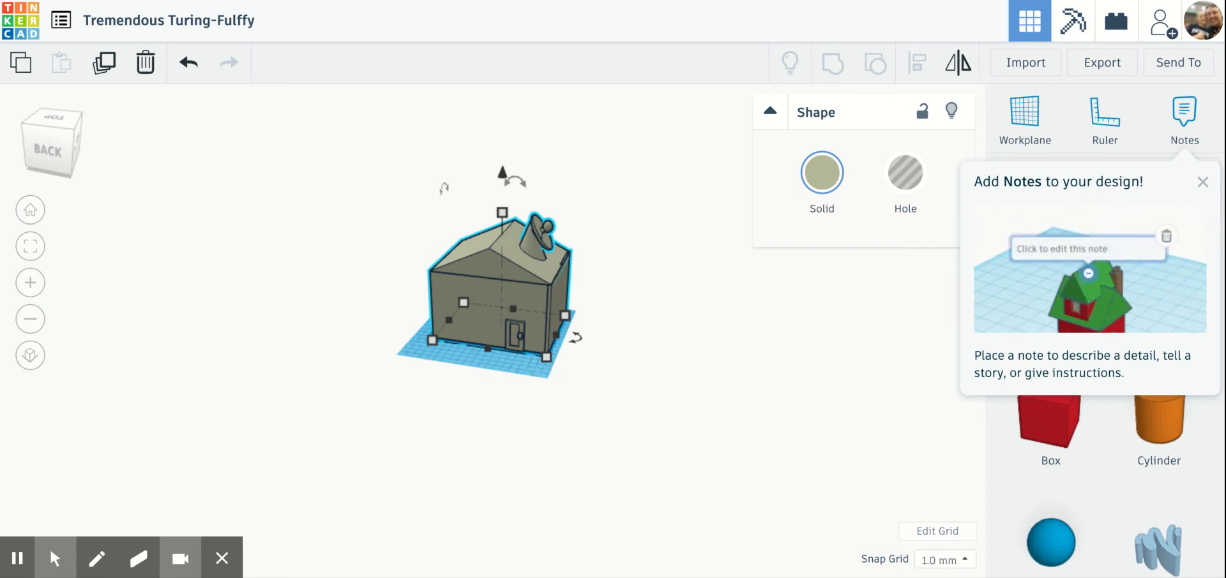
pyautogui.write('Hello World!')
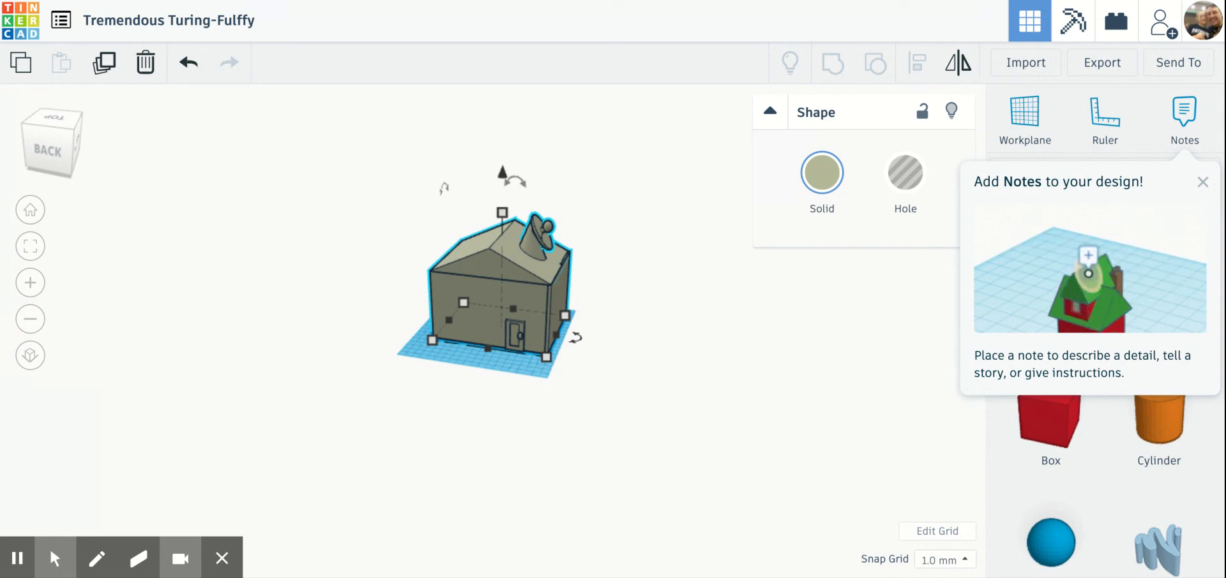
pyautogui.click(1088, 272)
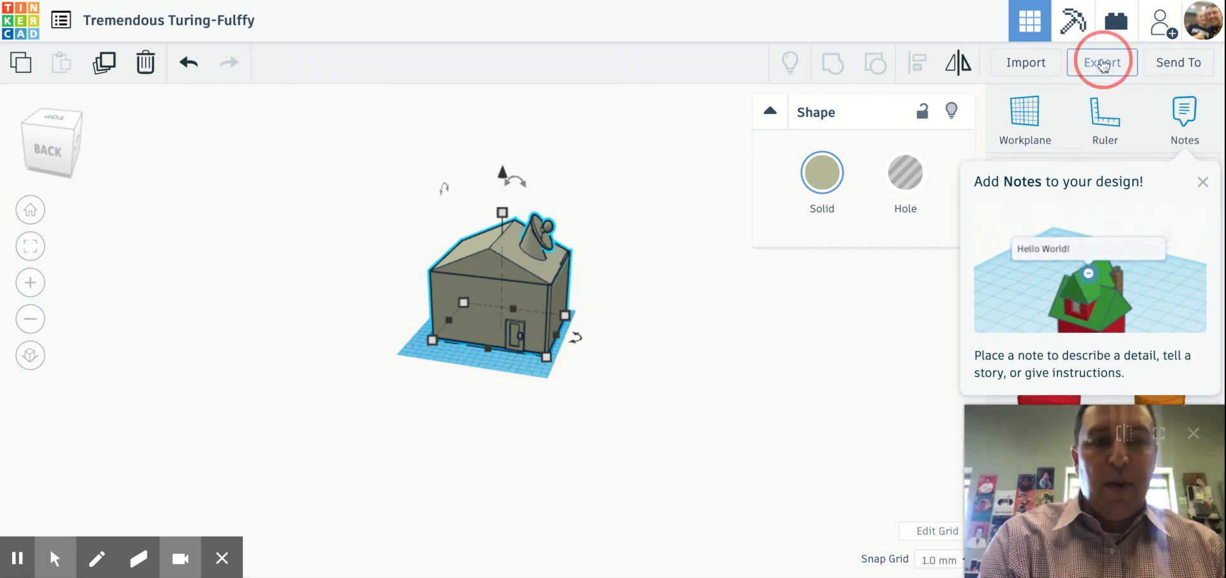
pyautogui.moveTo(736, 281)
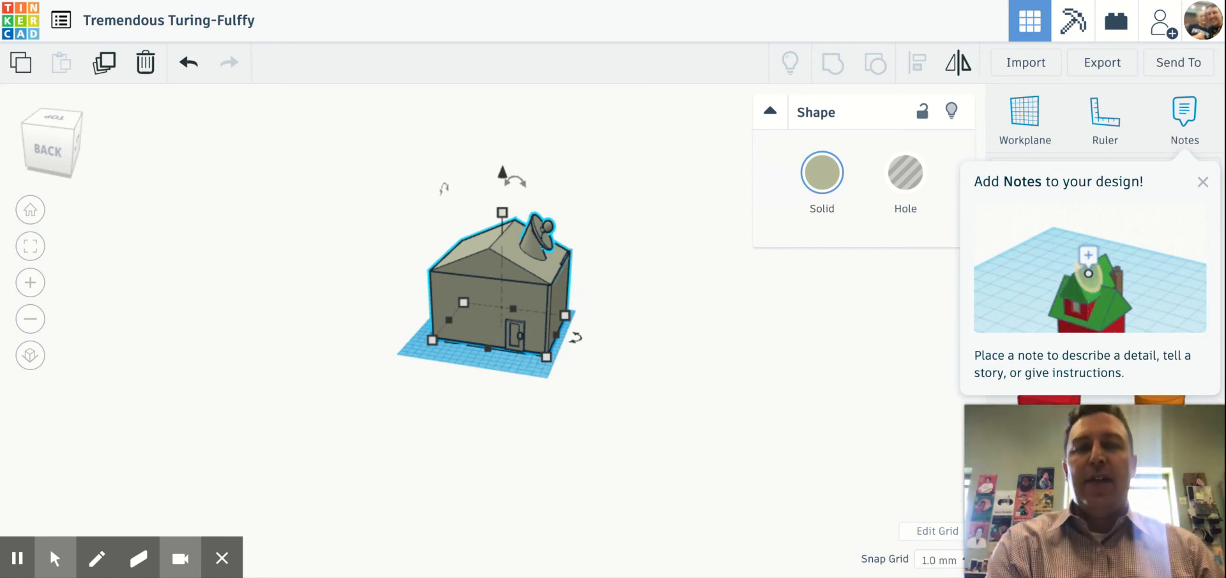
pyautogui.write('Hell')
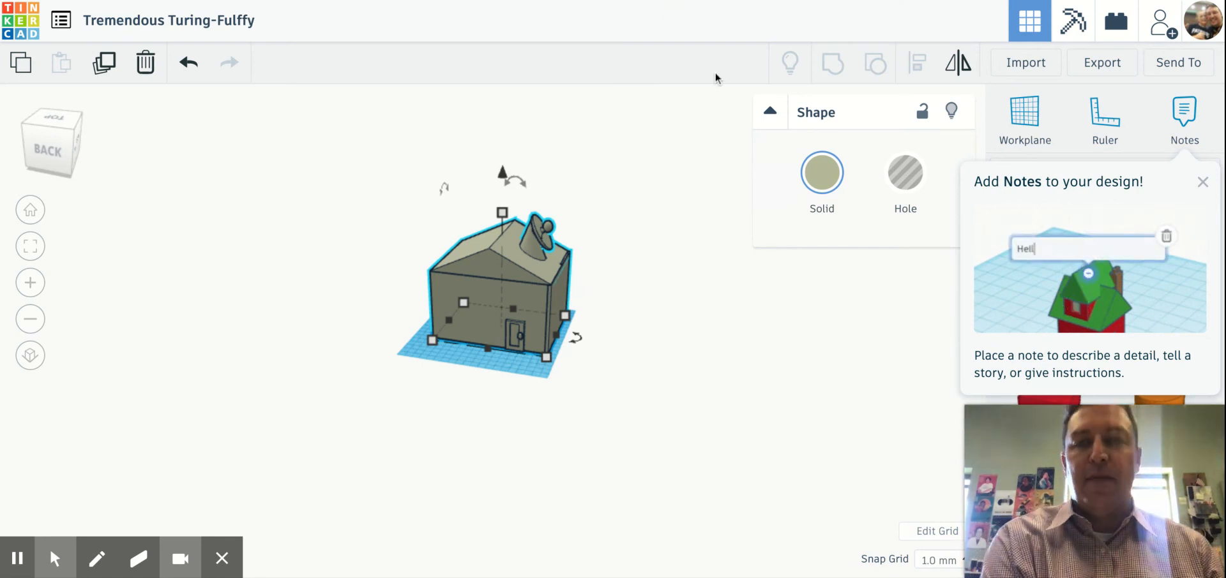